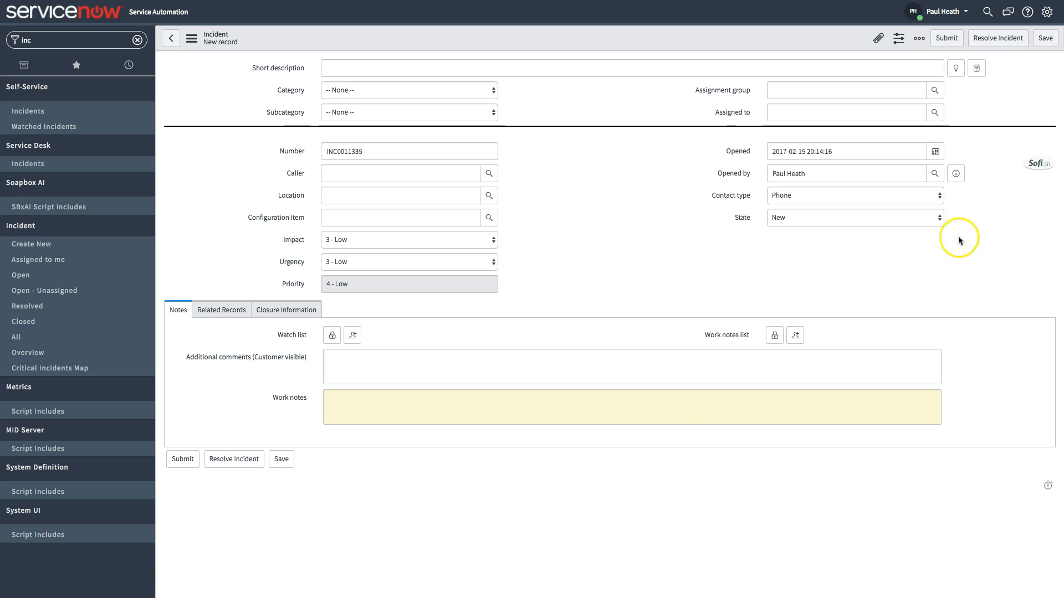
Enter 'I need to reset my password' as the short description, surfacing Business Systems / Password Reset routing
click(630, 67)
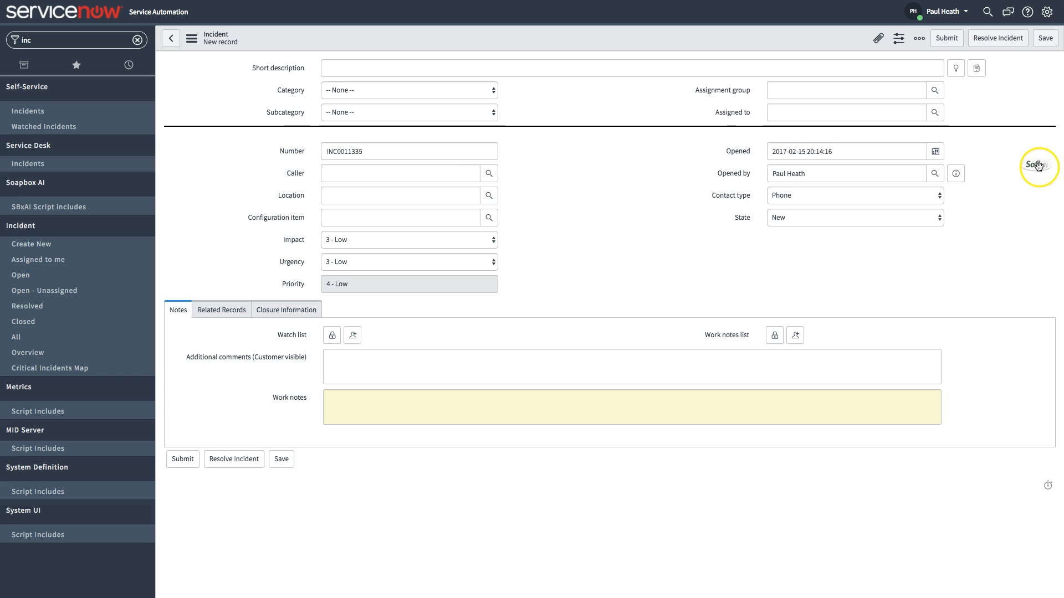
mouse_move(389, 128)
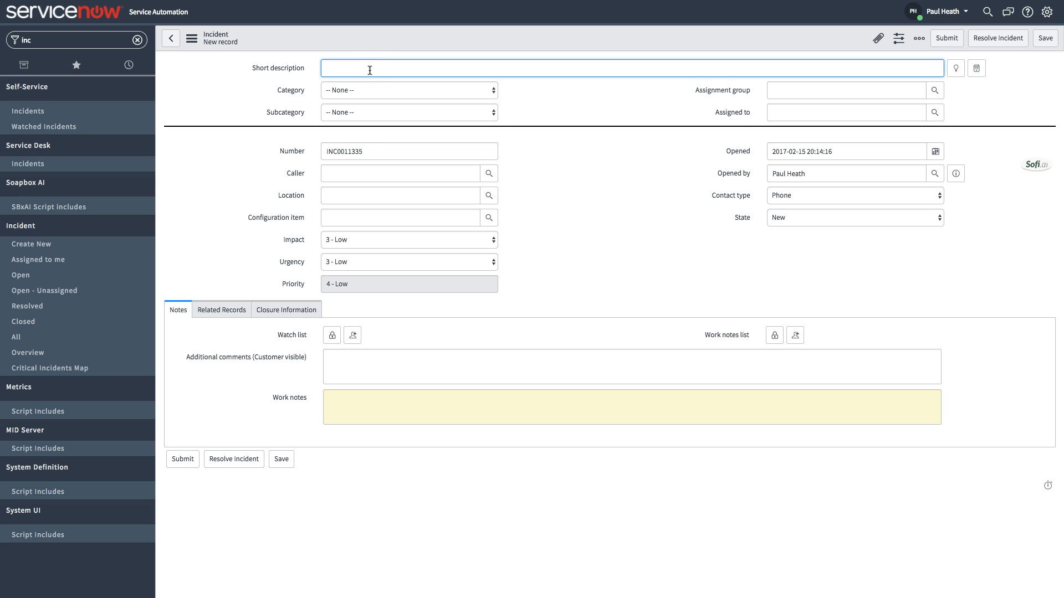
text(In)
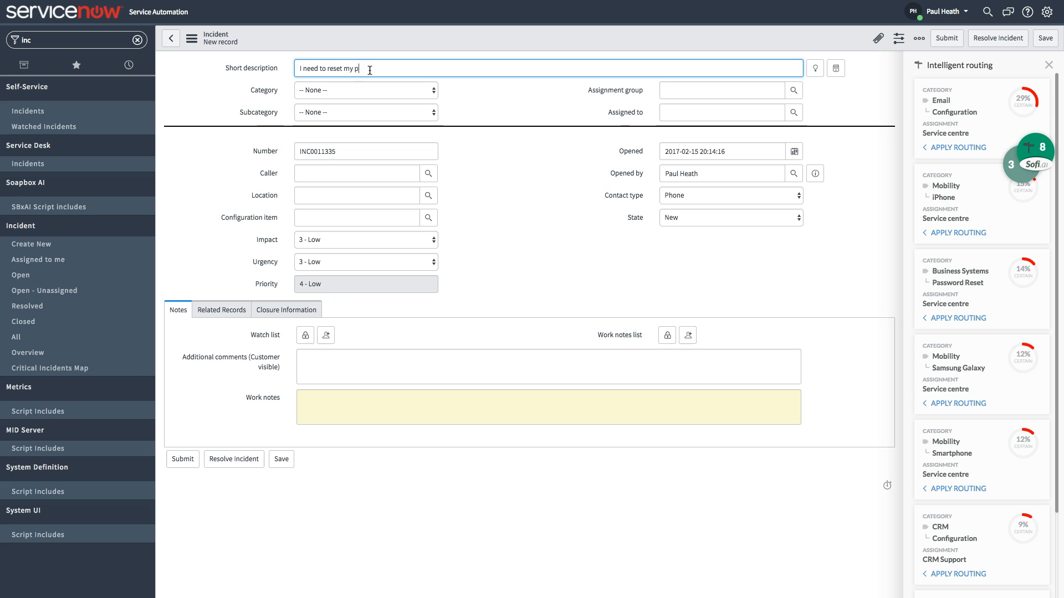
text(assword)
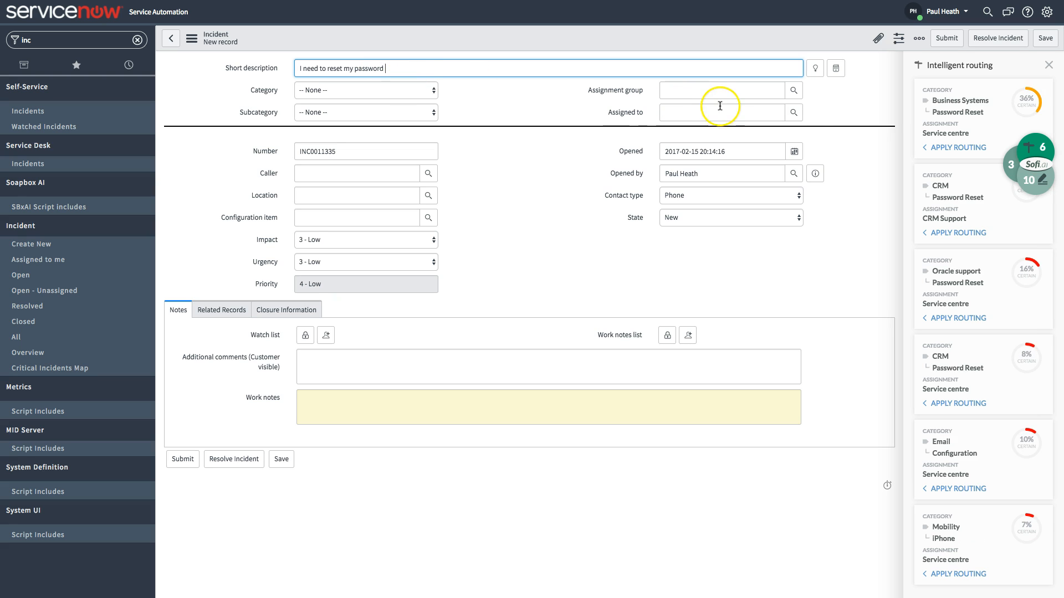
mouse_move(1018, 106)
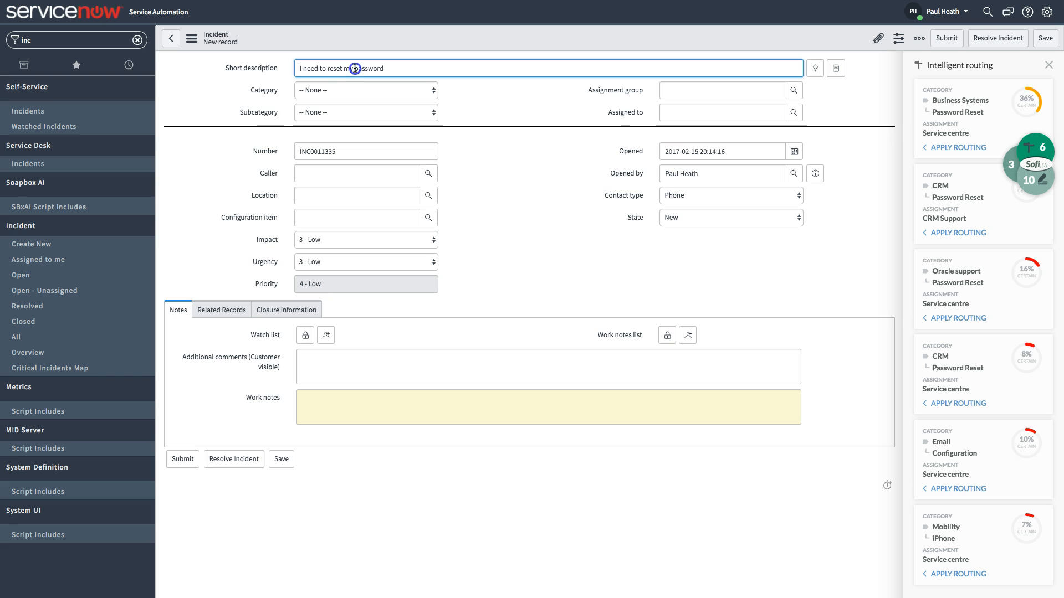
Add 'salesforce' to the short description so routing shifts to CRM / Password Reset with CRM Support
text(salesforce)
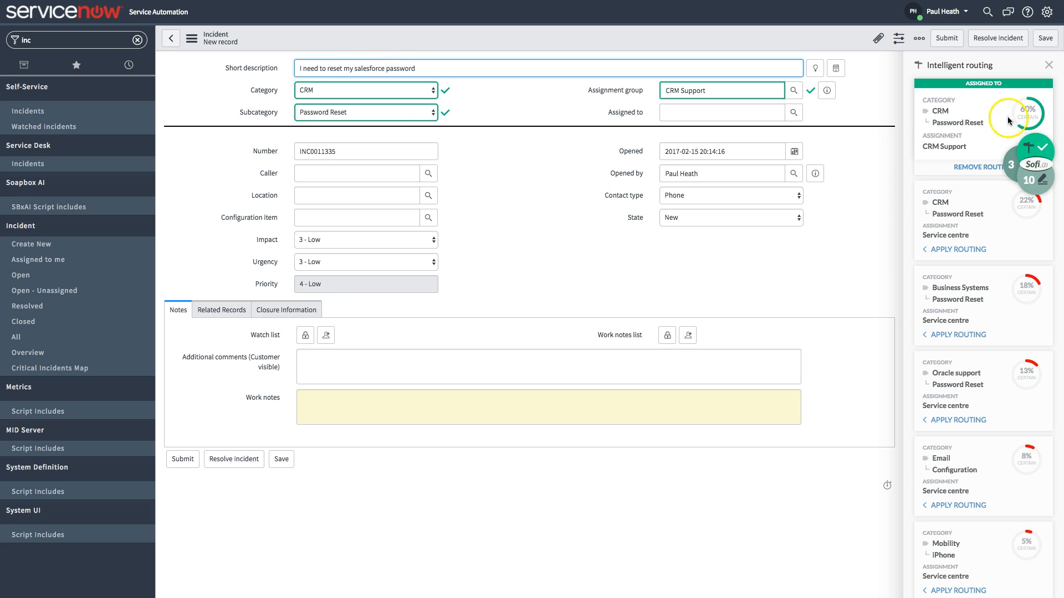
mouse_move(396, 113)
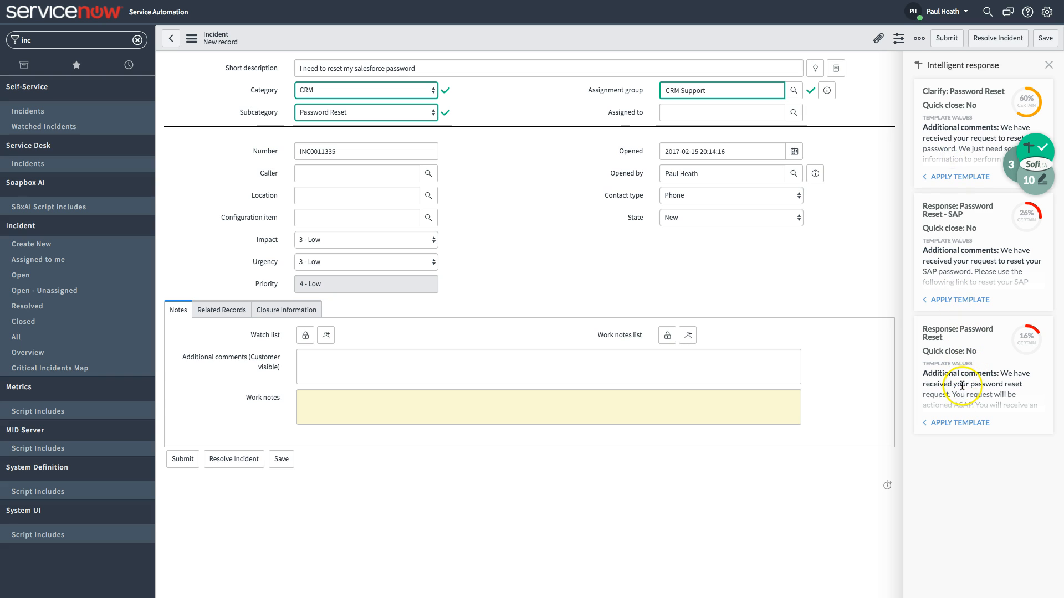
Apply the 'Response: Password Reset' template to the customer-visible comments
click(960, 422)
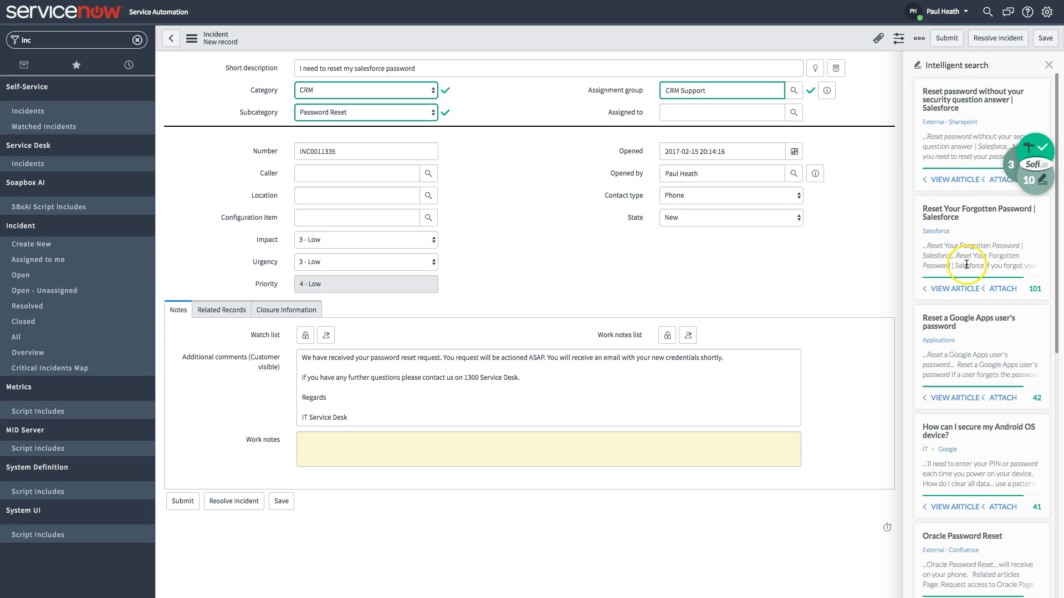
mouse_move(959, 422)
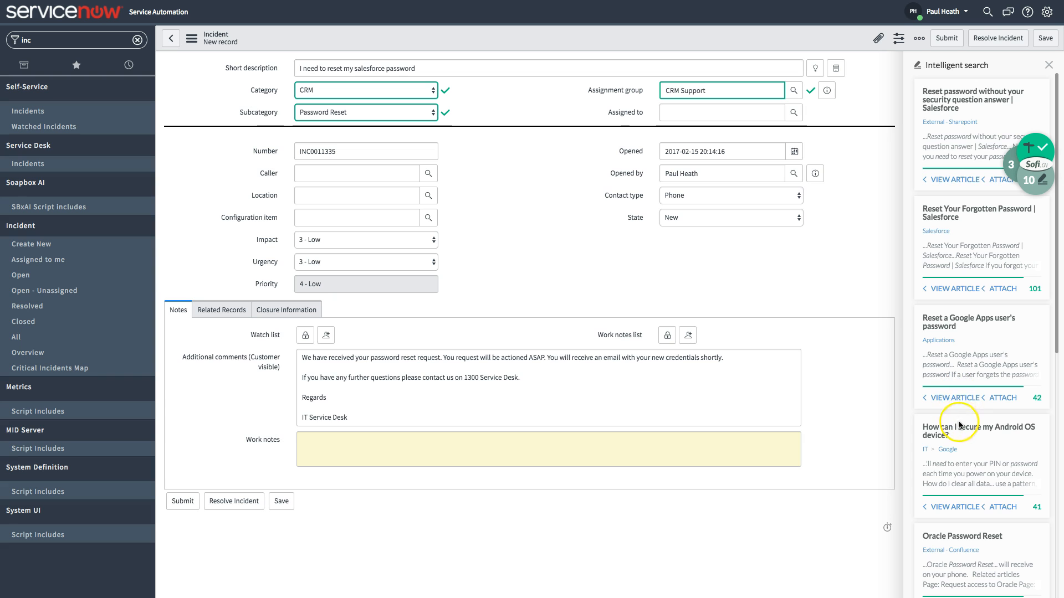
View the Salesforce article 'Reset password without your security question answer'
click(953, 288)
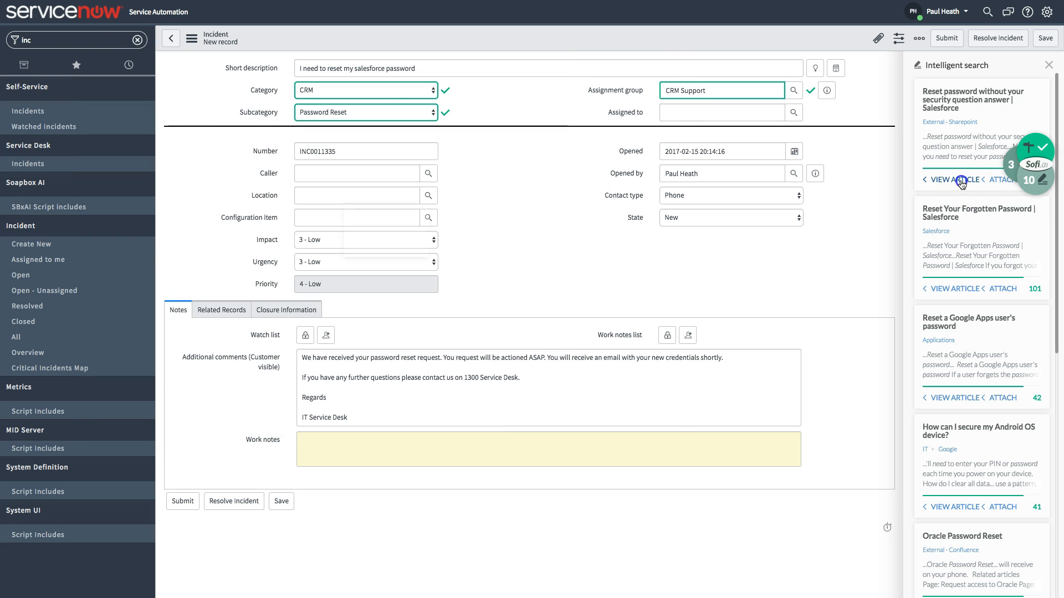
click(953, 179)
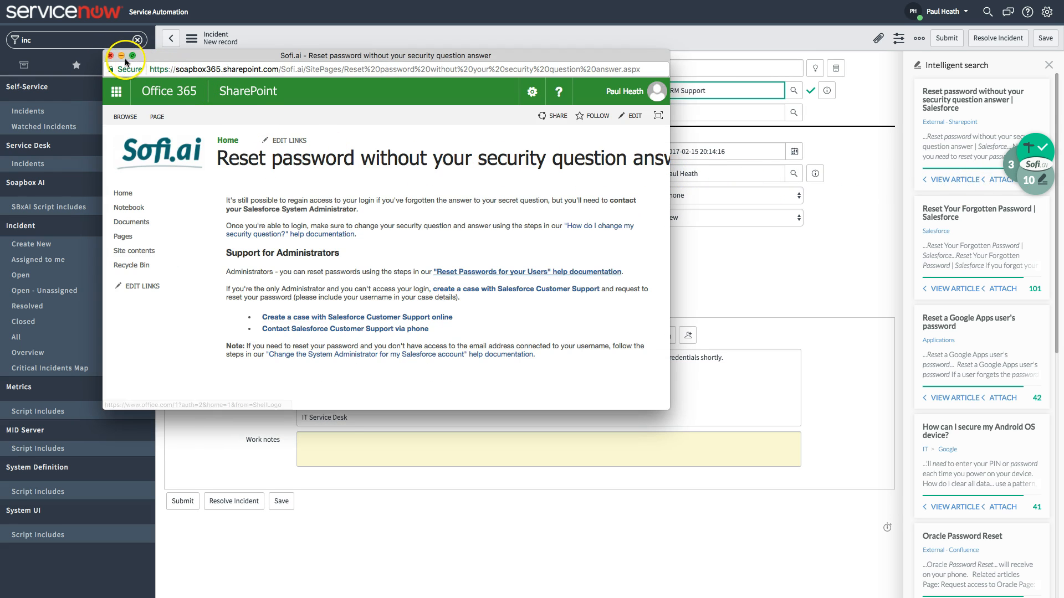